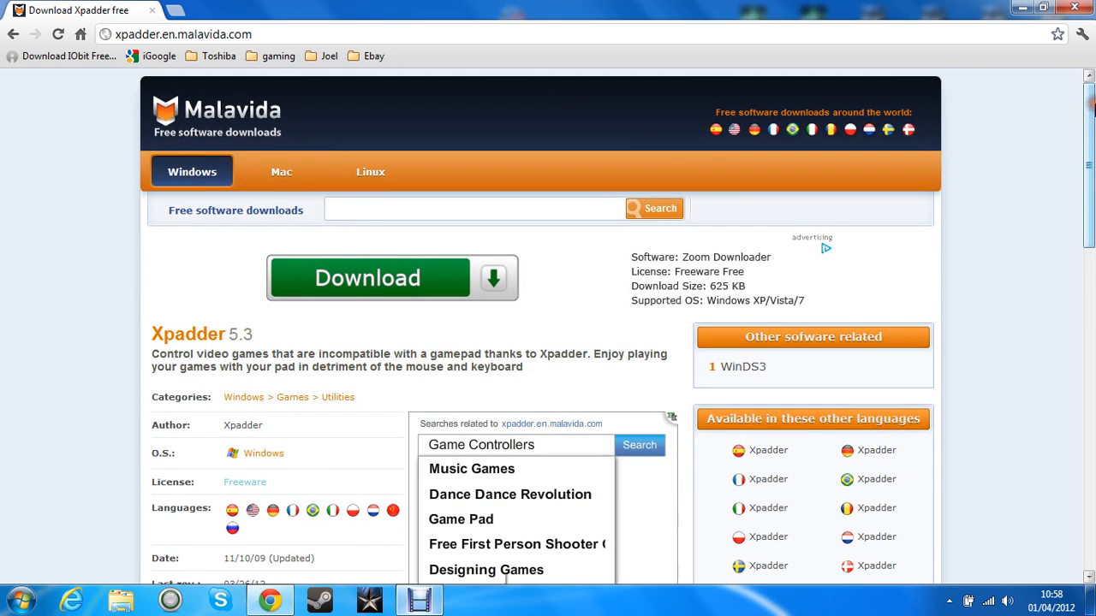
# - Scroll through the Malavida Xpadder download page, then minimize Chrome to show the desktop
pyautogui.scroll(-3)
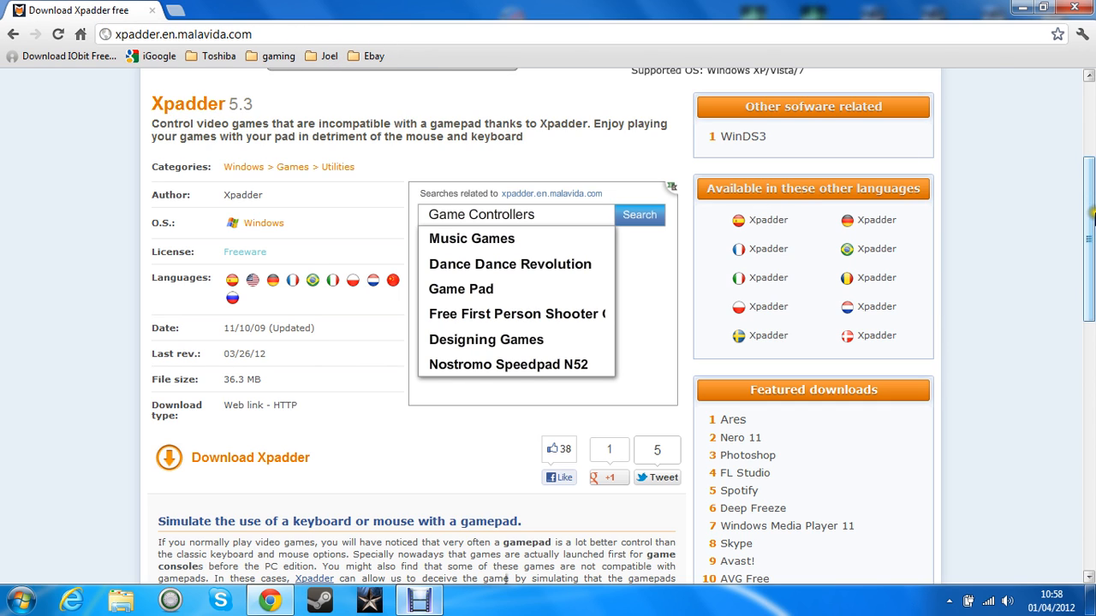
pyautogui.scroll(-3)
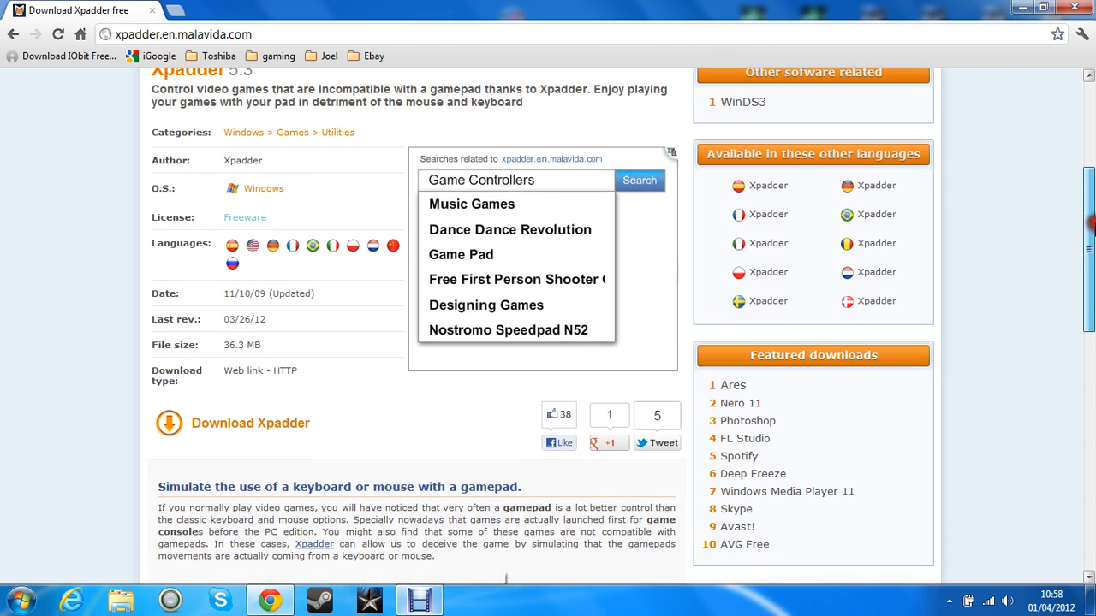
pyautogui.moveTo(334, 437)
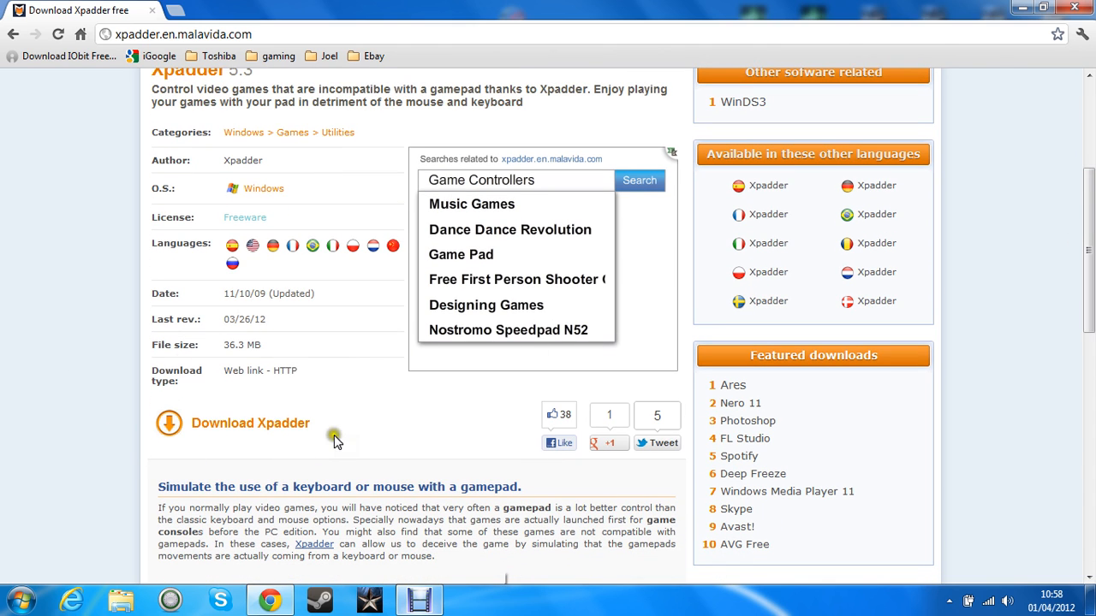
pyautogui.moveTo(327, 452)
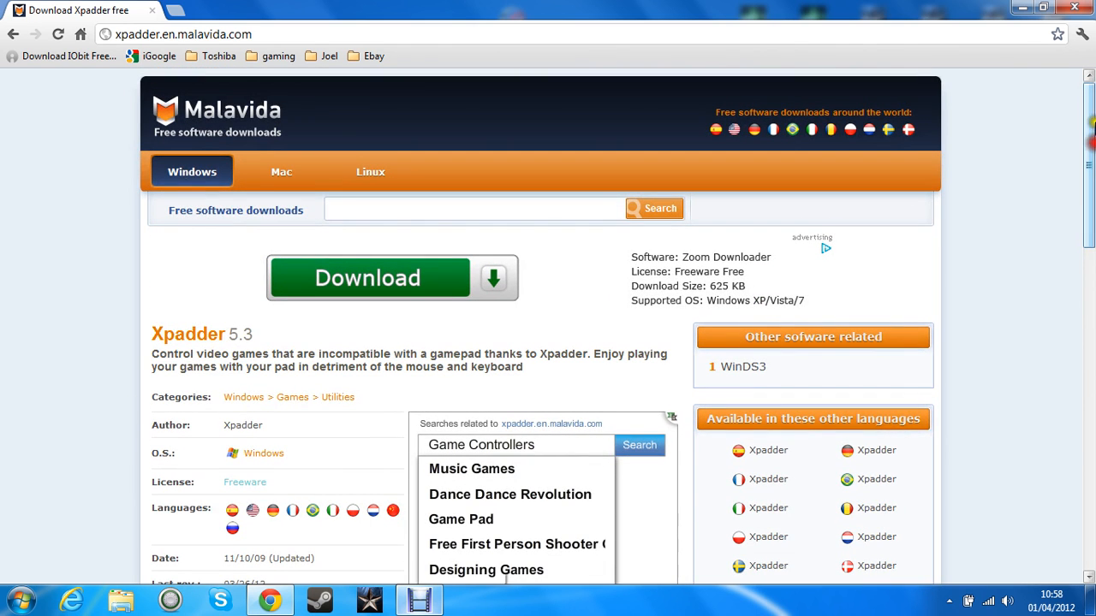
pyautogui.click(1041, 7)
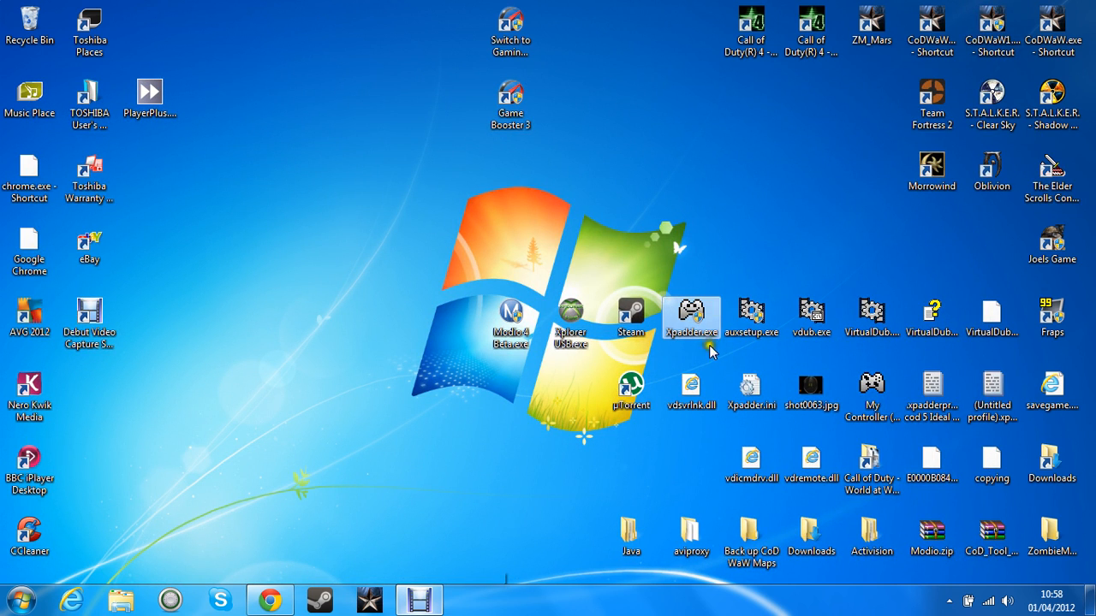
pyautogui.moveTo(692, 316)
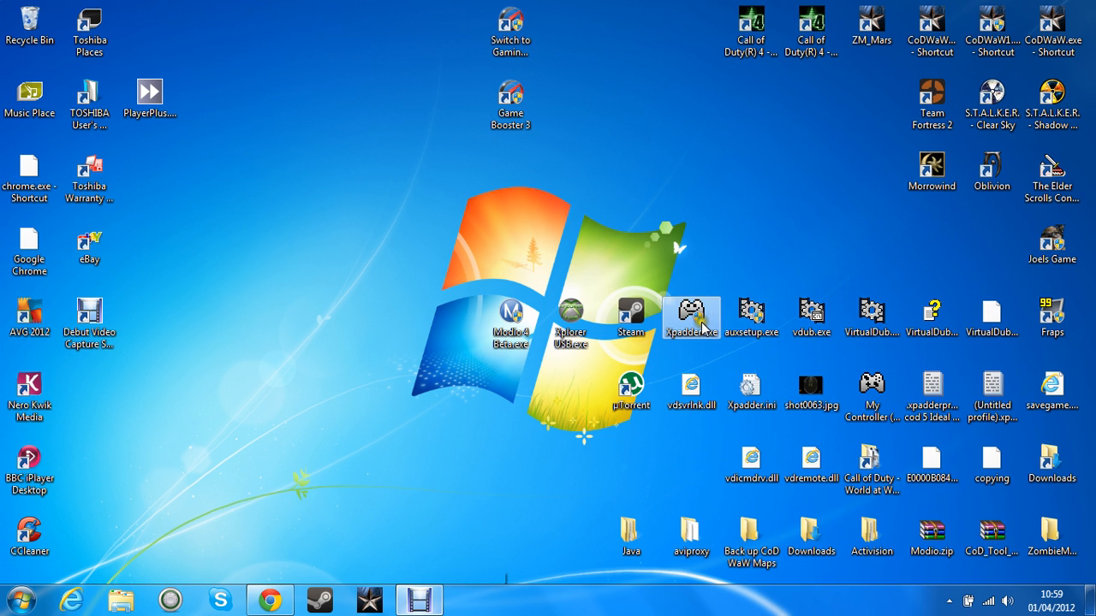
pyautogui.rightClick(691, 317)
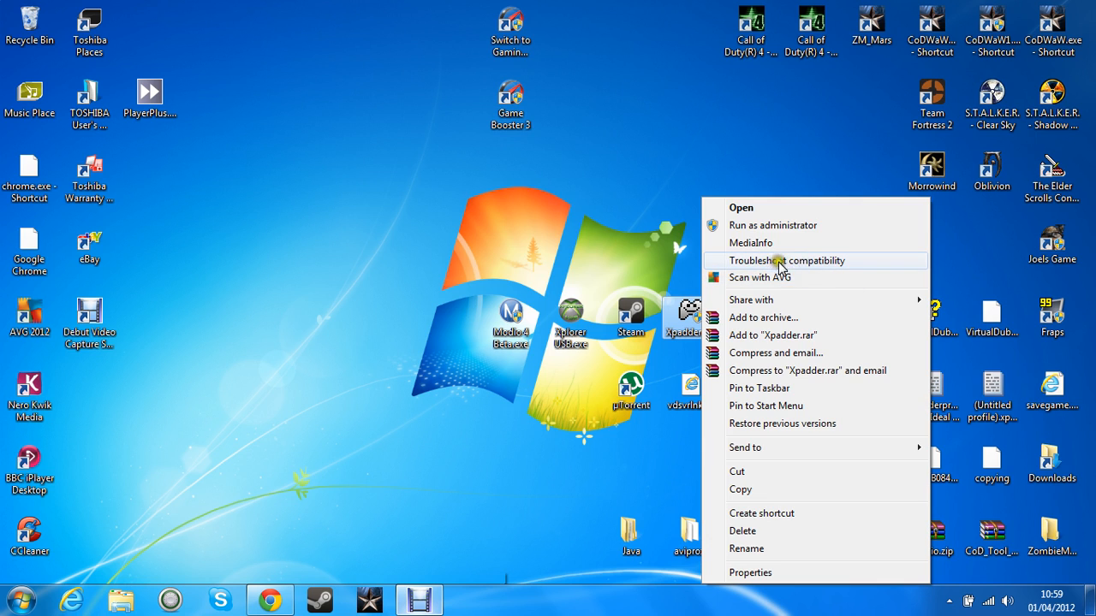
pyautogui.moveTo(769, 270)
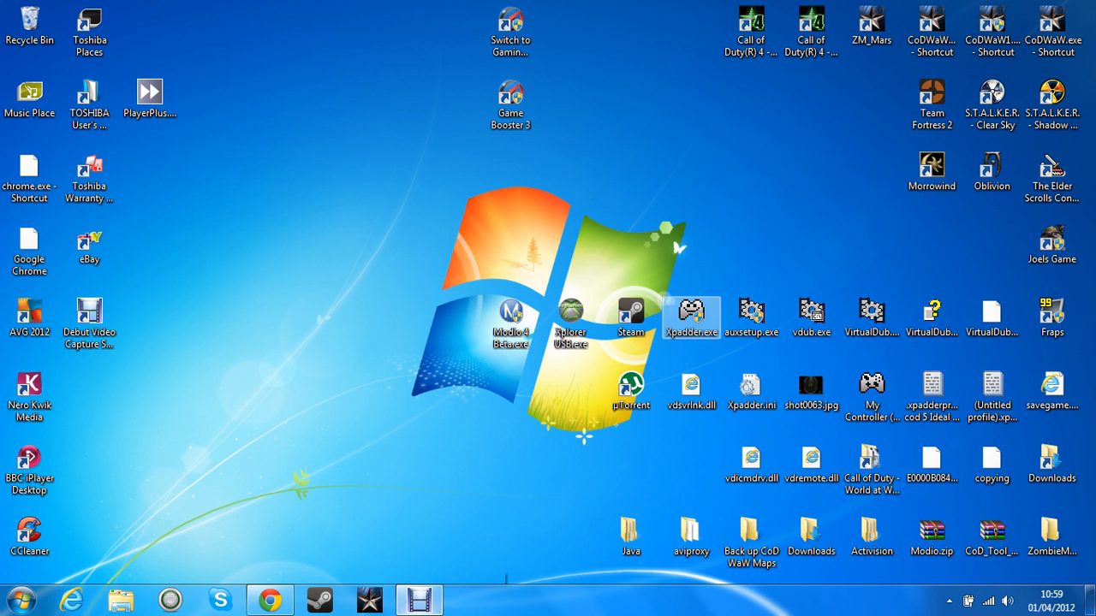
# - Launch Xpadder from the desktop, centre its window and open Button 3's F key assignment
pyautogui.doubleClick(692, 312)
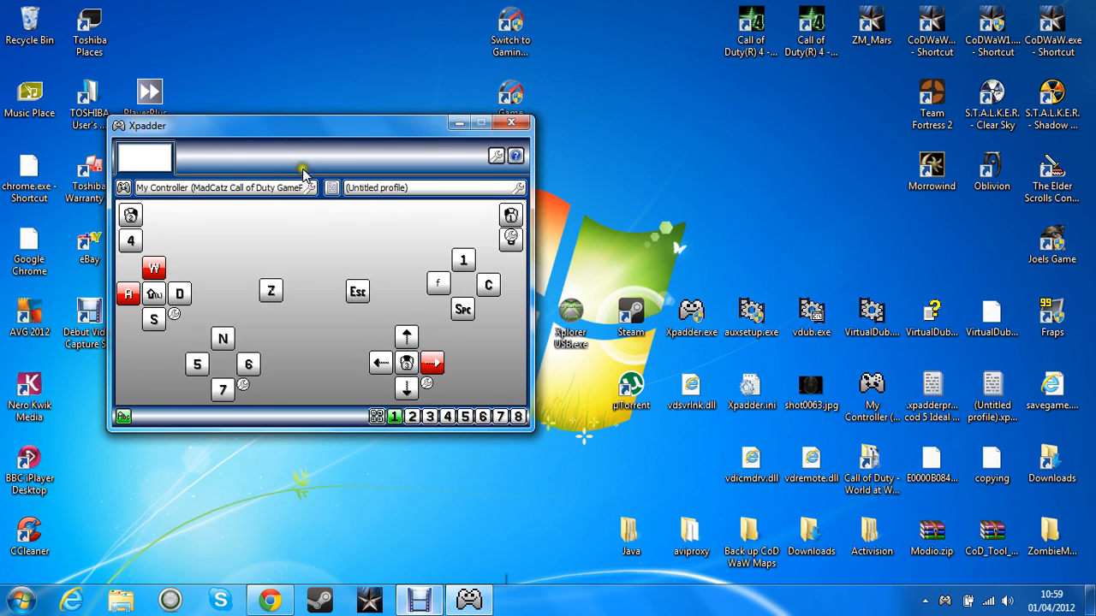
pyautogui.moveTo(317, 128)
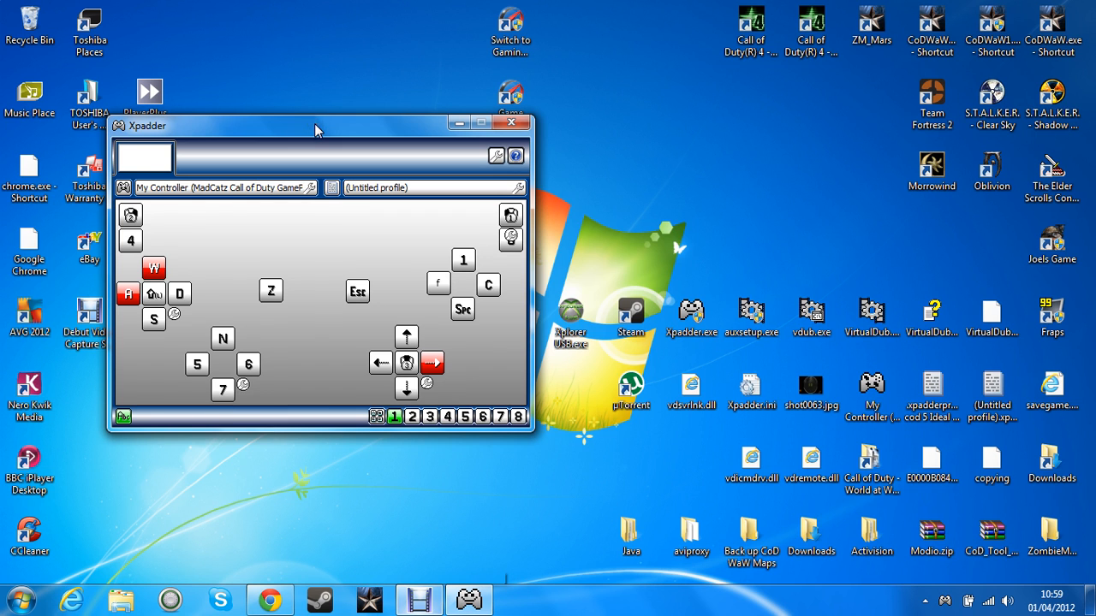
pyautogui.moveTo(317, 125); pyautogui.dragTo(374, 119)
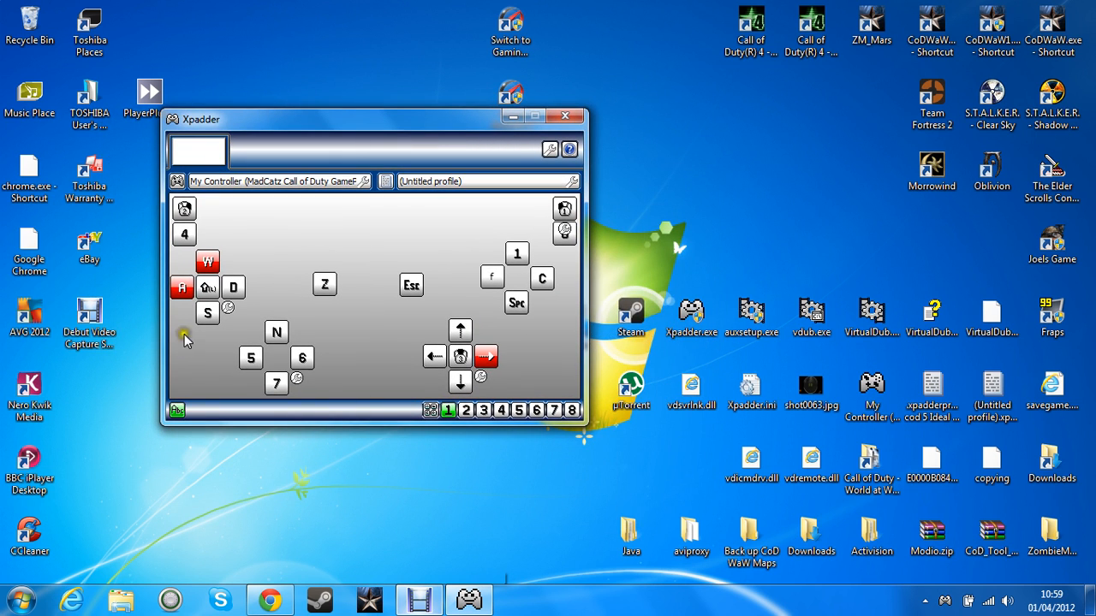
pyautogui.moveTo(469, 300)
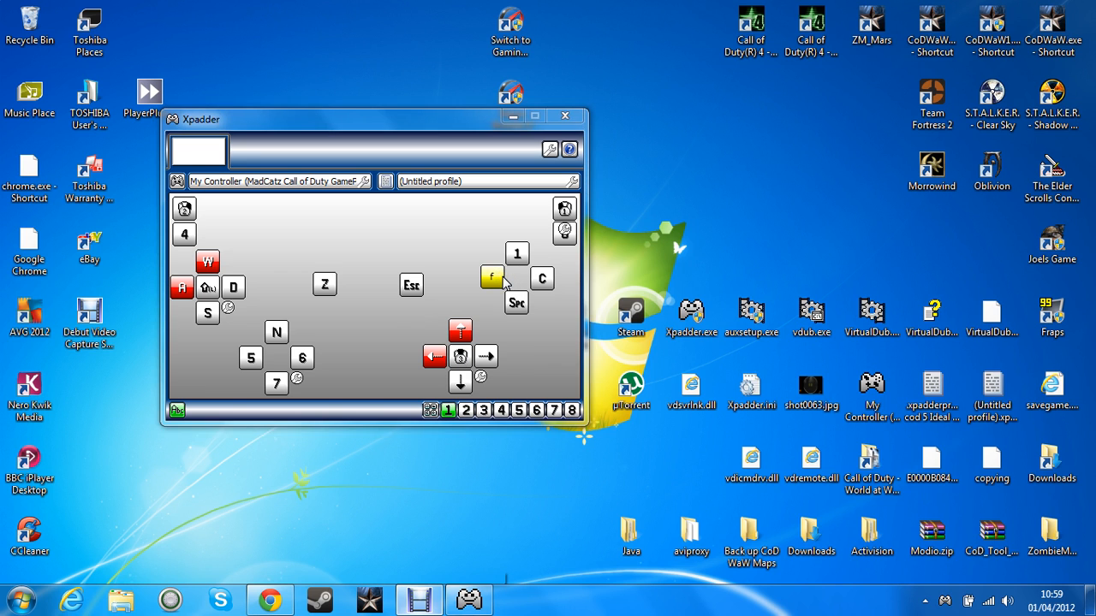
pyautogui.click(493, 278)
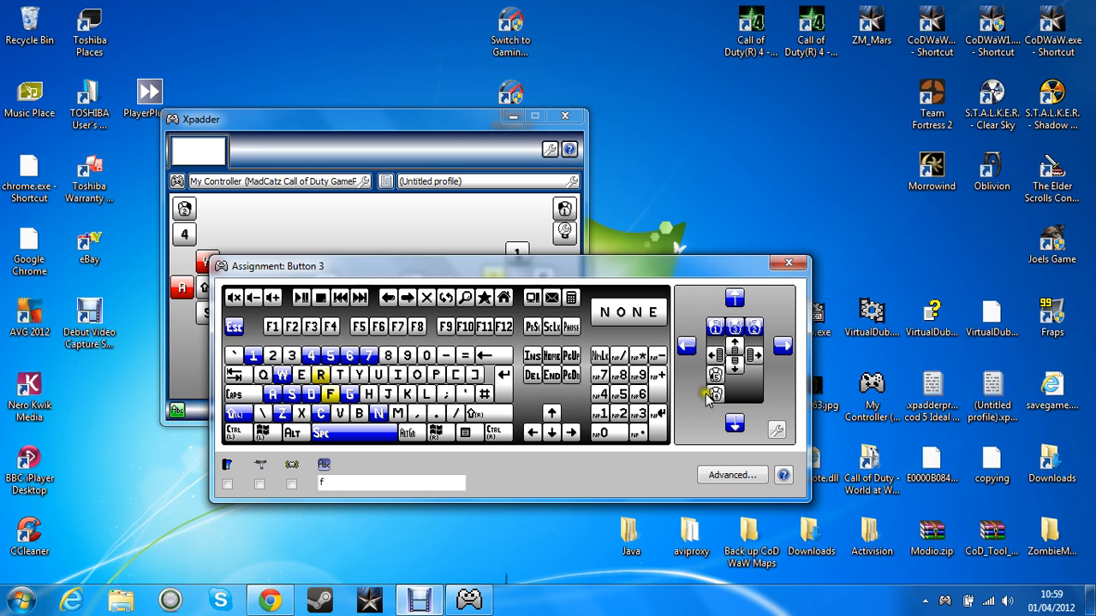
# - Review Button 3's advanced F-then-R sequence and close the assignment windows
pyautogui.click(733, 476)
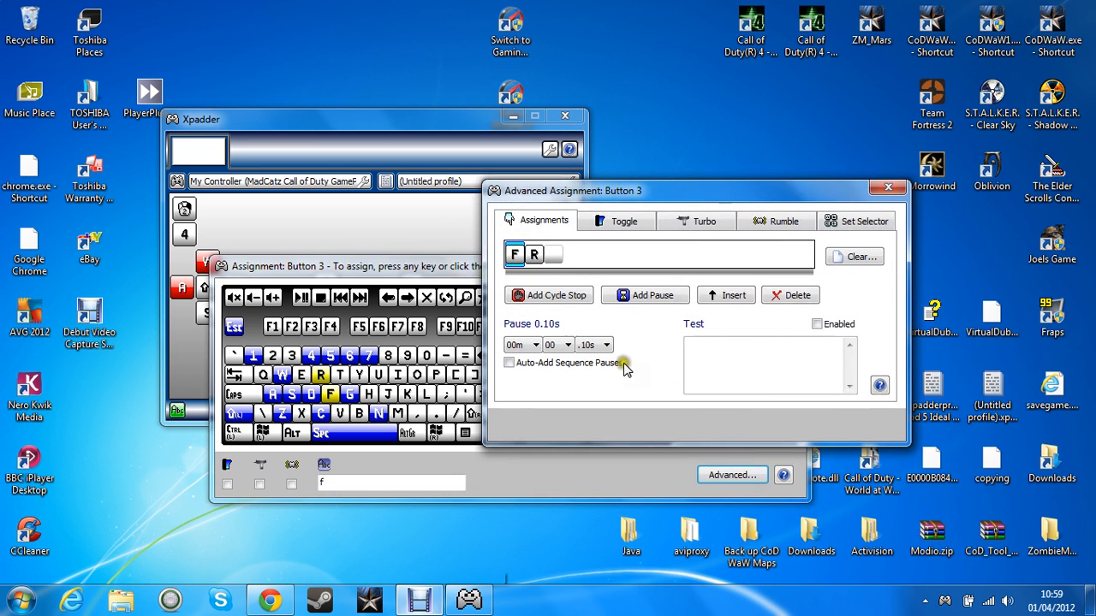
pyautogui.click(514, 253)
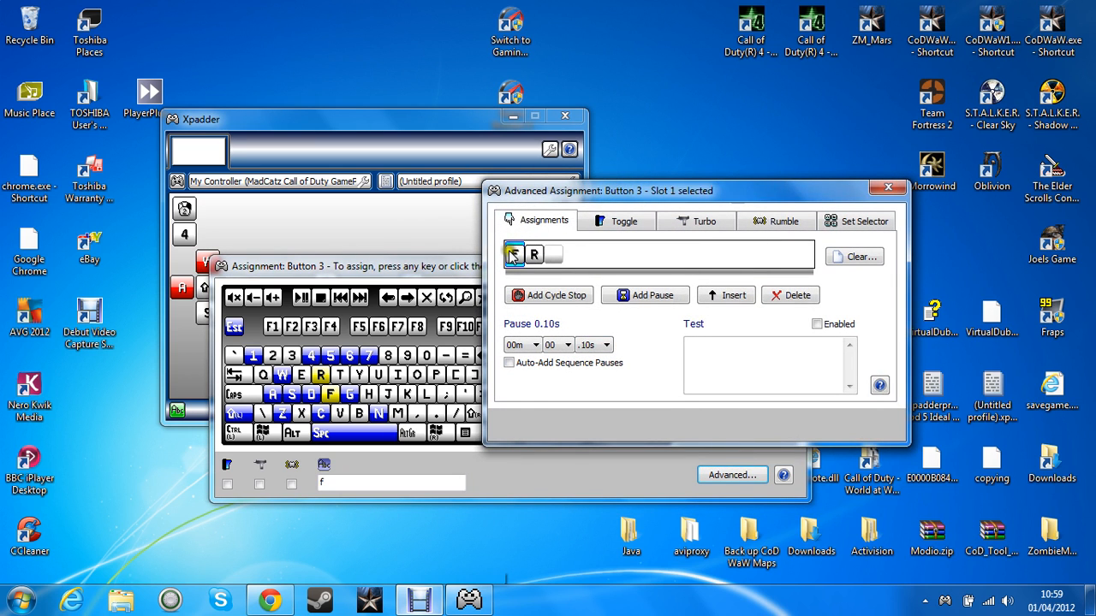
pyautogui.click(514, 254)
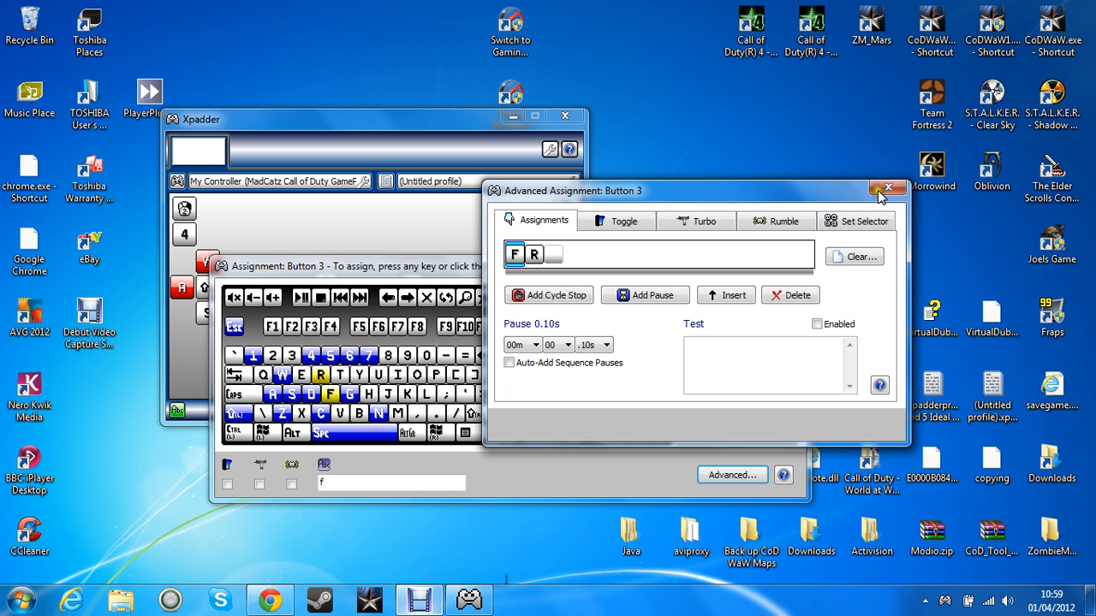
pyautogui.click(887, 187)
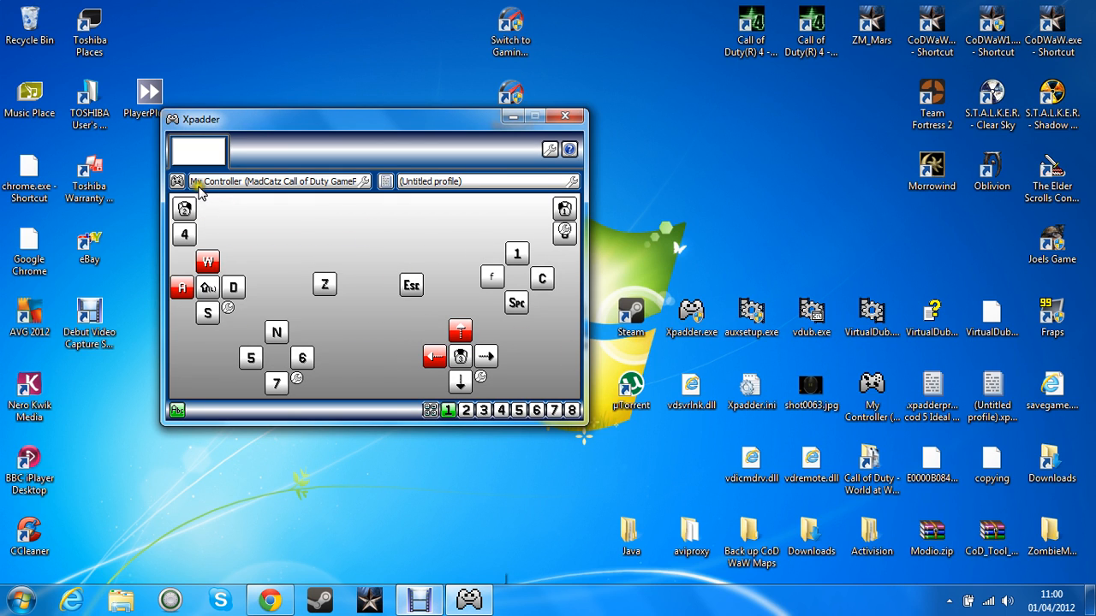
# - Open the Call of Duty controller's layout settings and review the DPad, trigger and button tabs
pyautogui.click(178, 181)
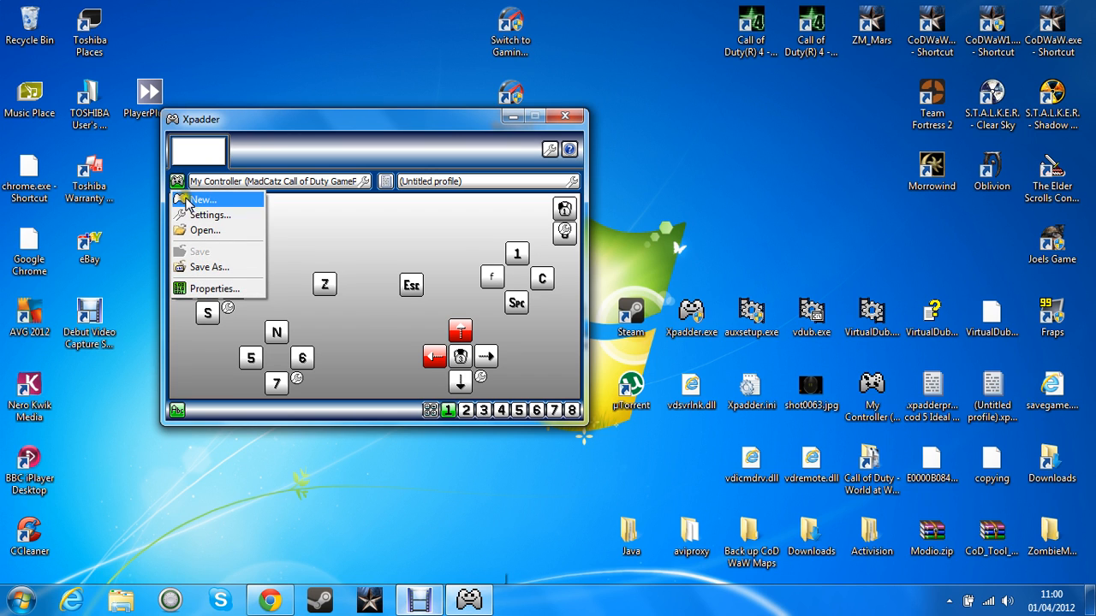
pyautogui.click(202, 198)
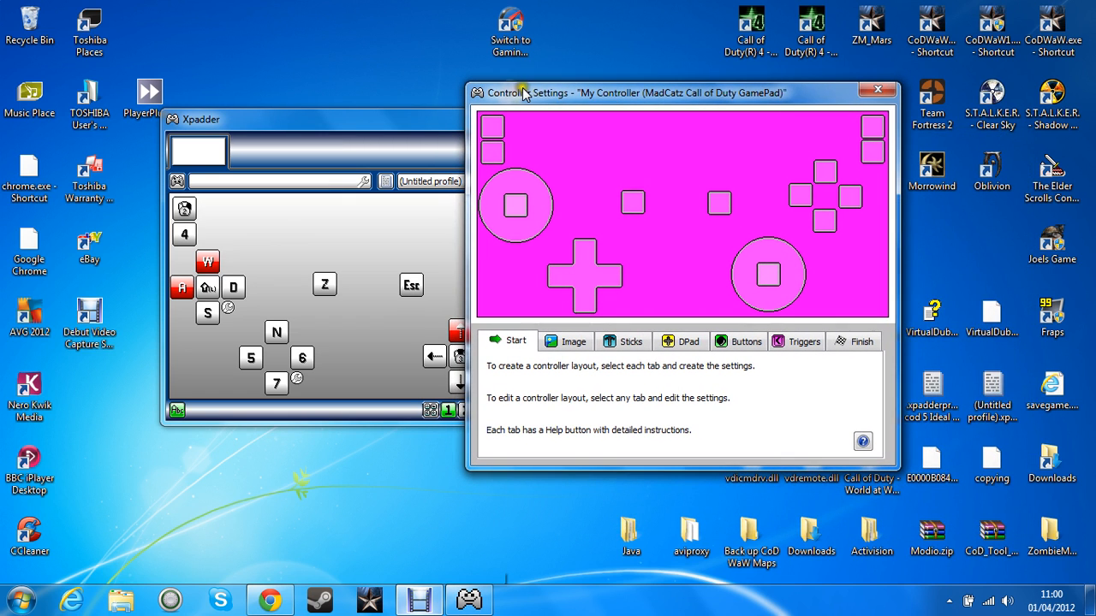
pyautogui.moveTo(702, 100)
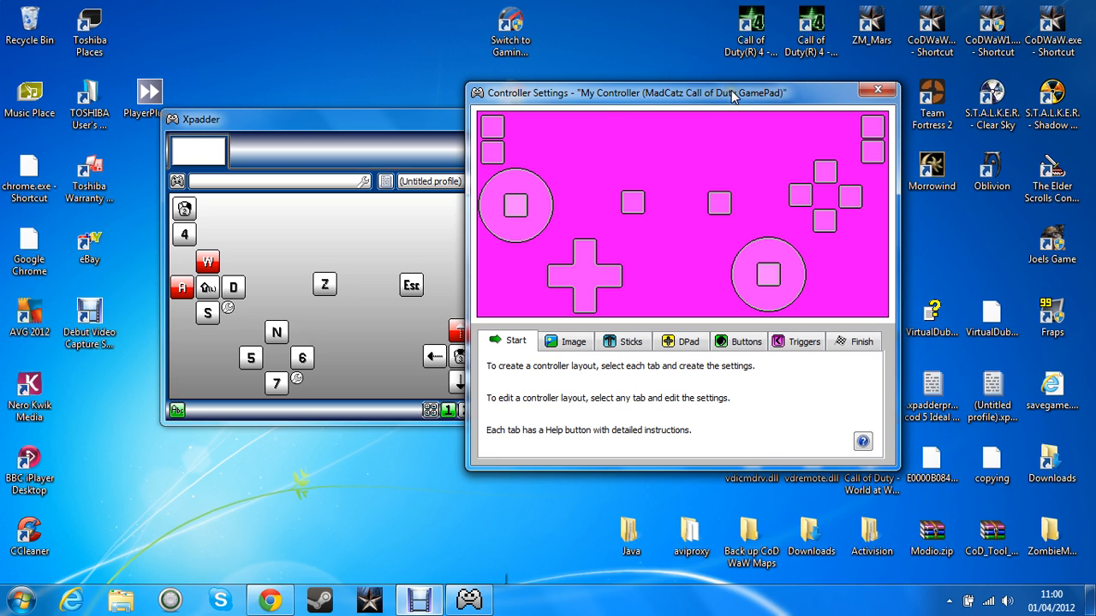
pyautogui.moveTo(726, 101)
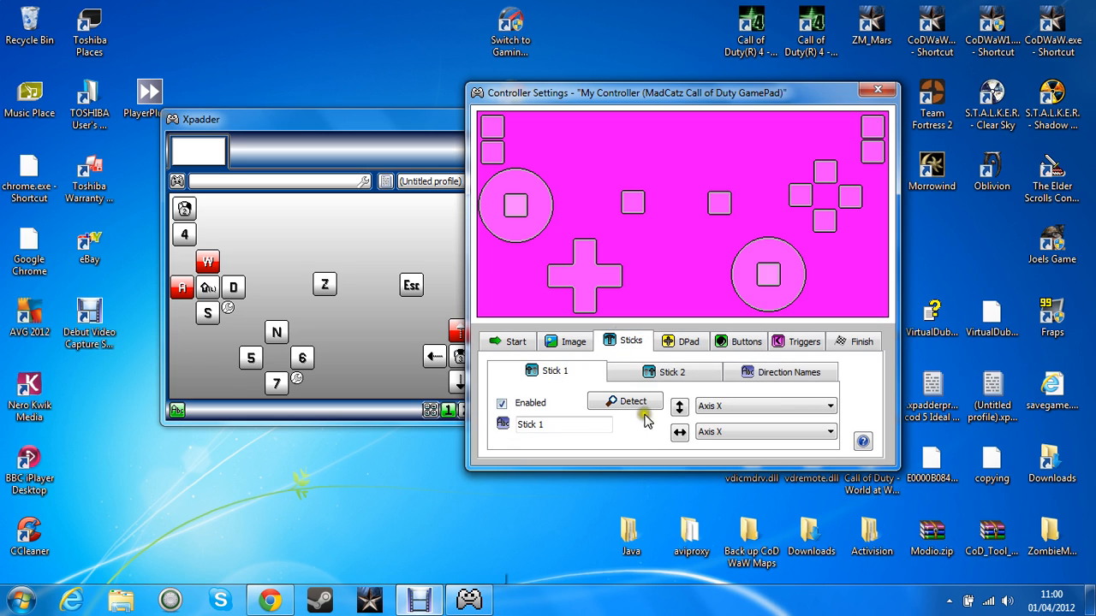
pyautogui.click(682, 341)
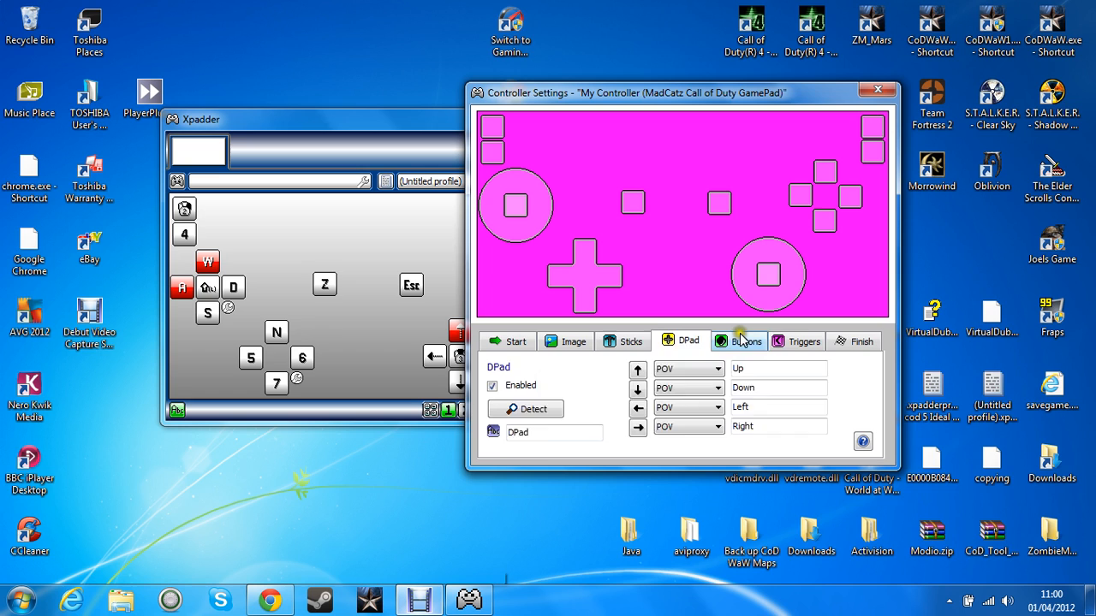
pyautogui.click(803, 341)
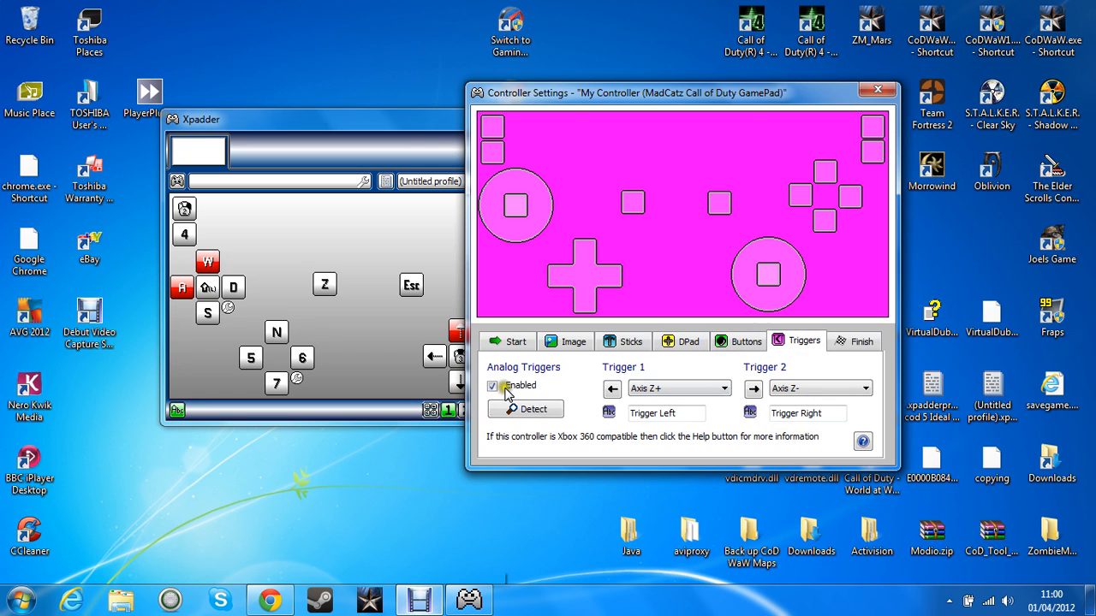
pyautogui.click(744, 341)
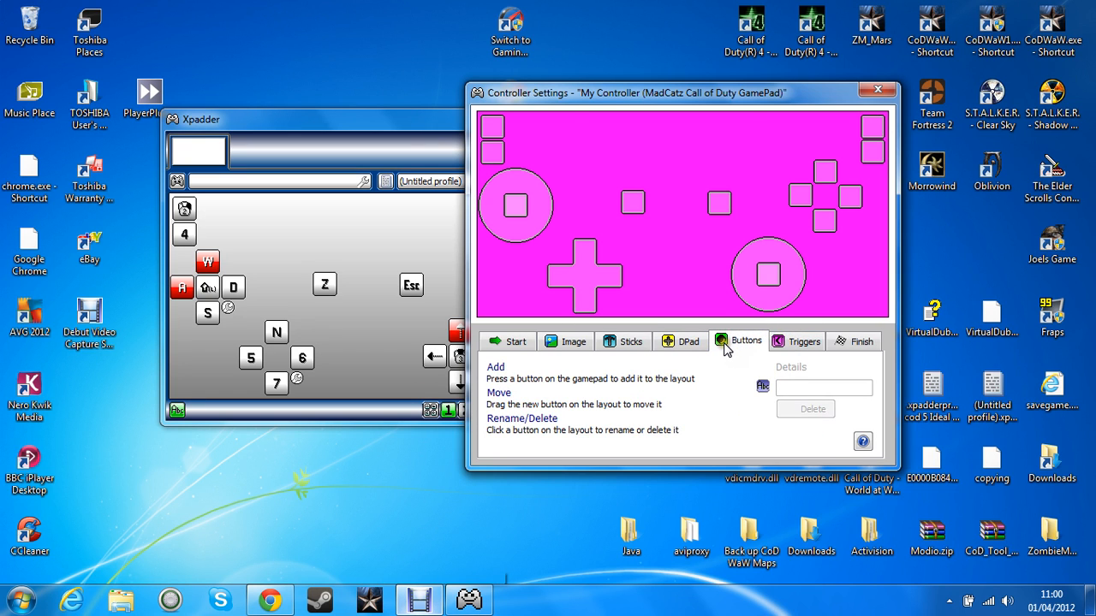
pyautogui.moveTo(513, 274)
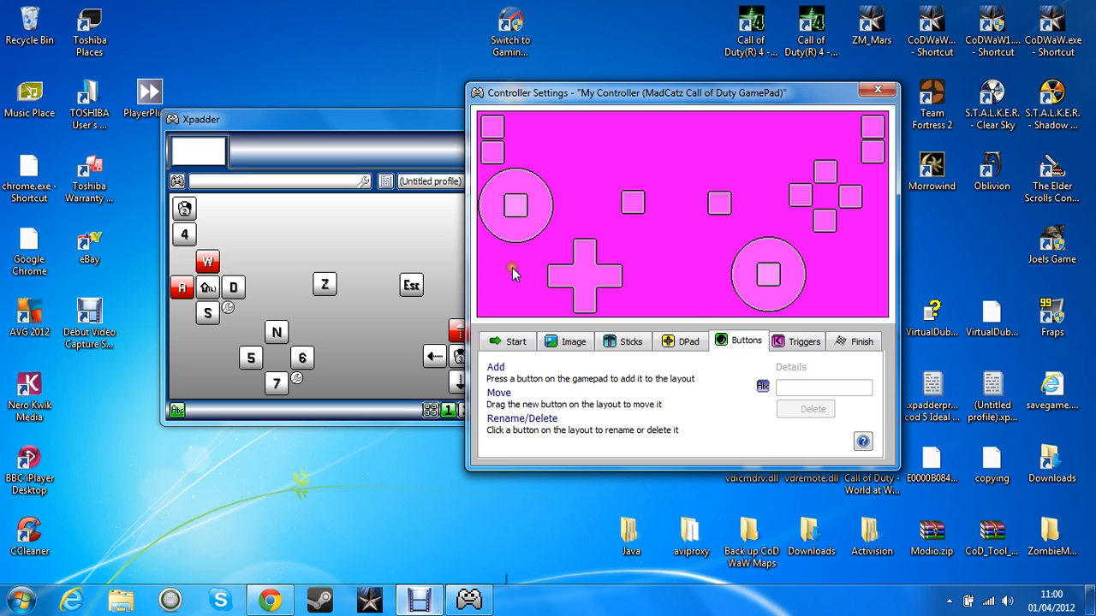
pyautogui.moveTo(631, 288)
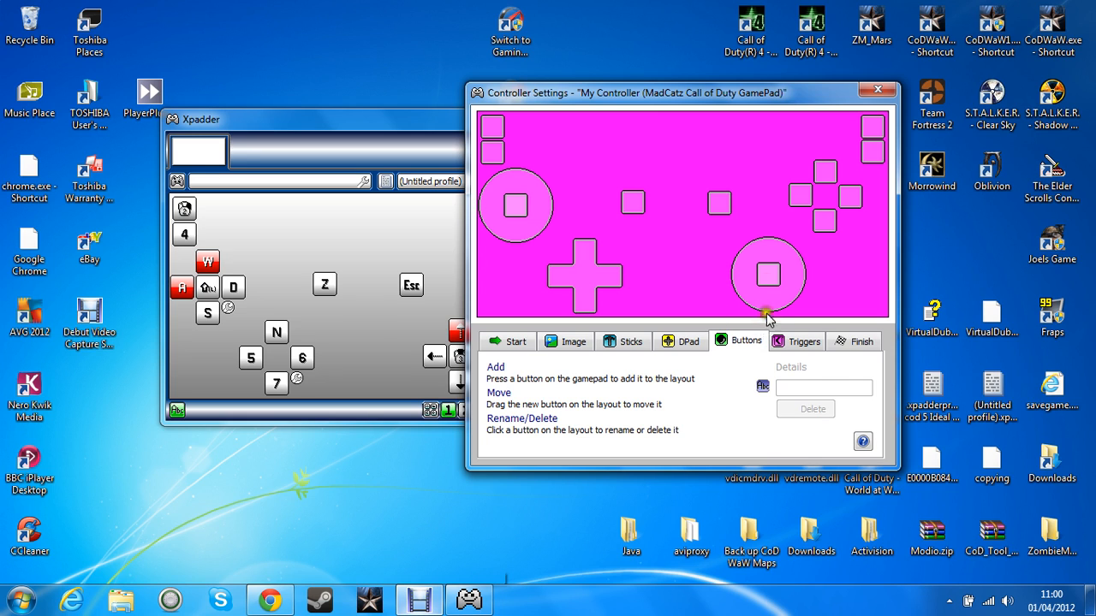
pyautogui.moveTo(625, 221)
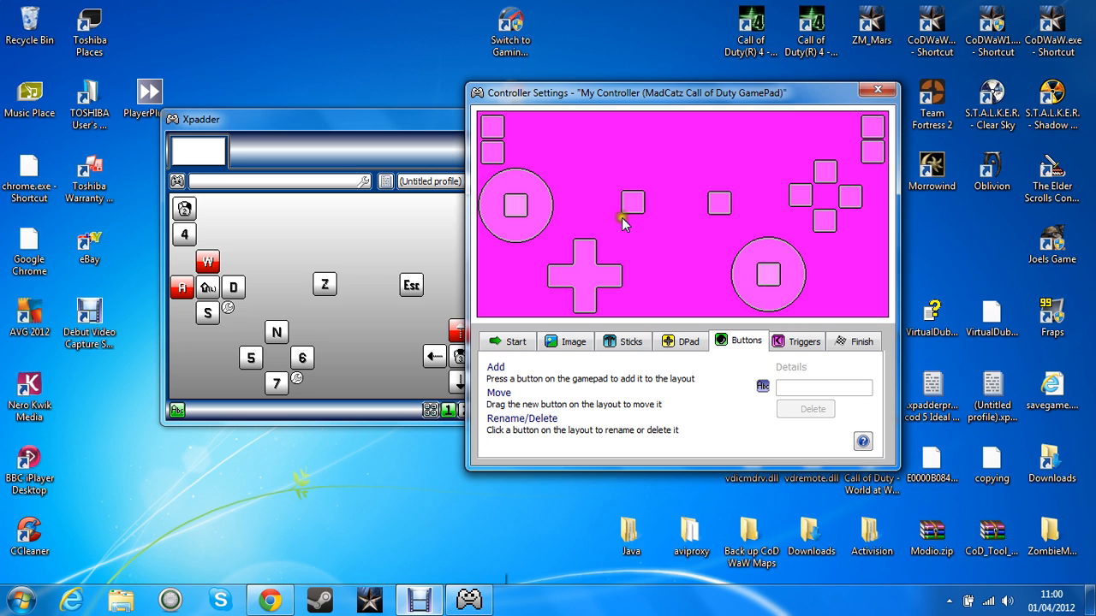
pyautogui.moveTo(613, 185)
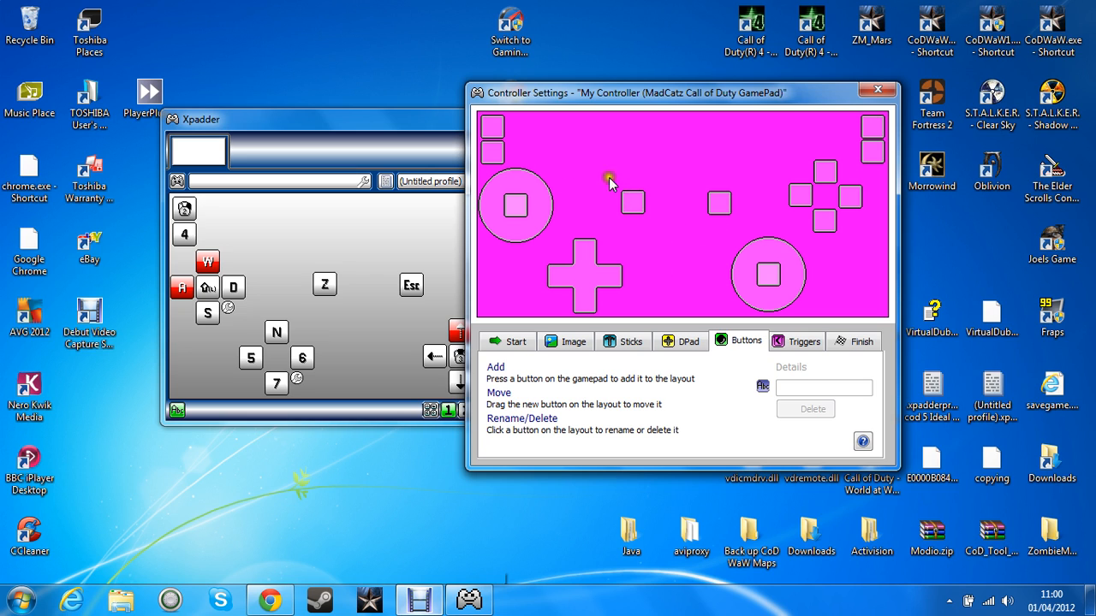
pyautogui.moveTo(767, 277)
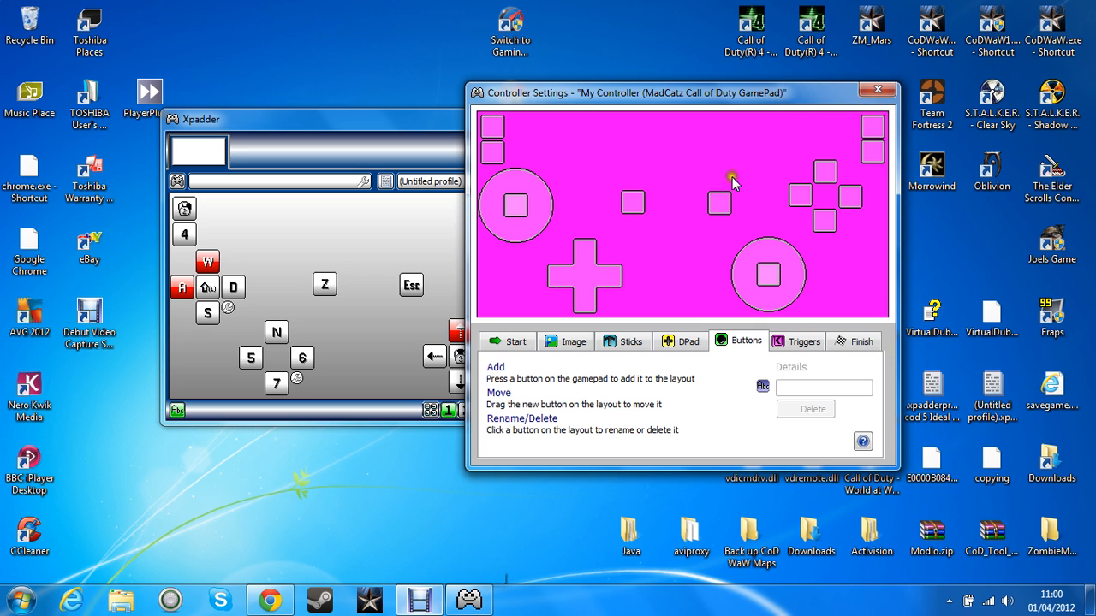
pyautogui.moveTo(671, 283)
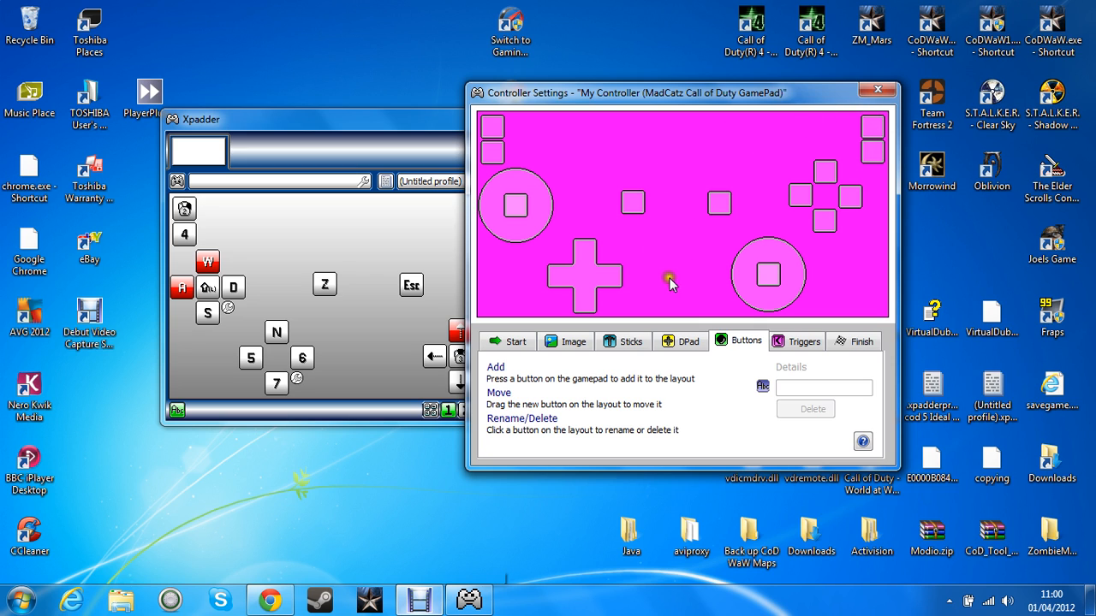
pyautogui.moveTo(600, 247)
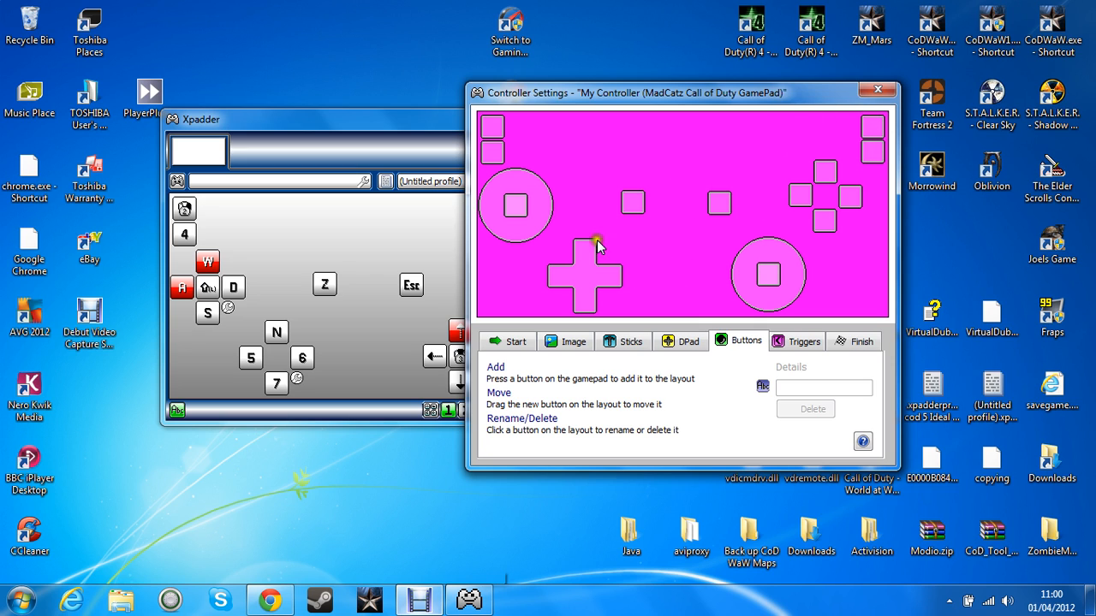
pyautogui.moveTo(819, 315)
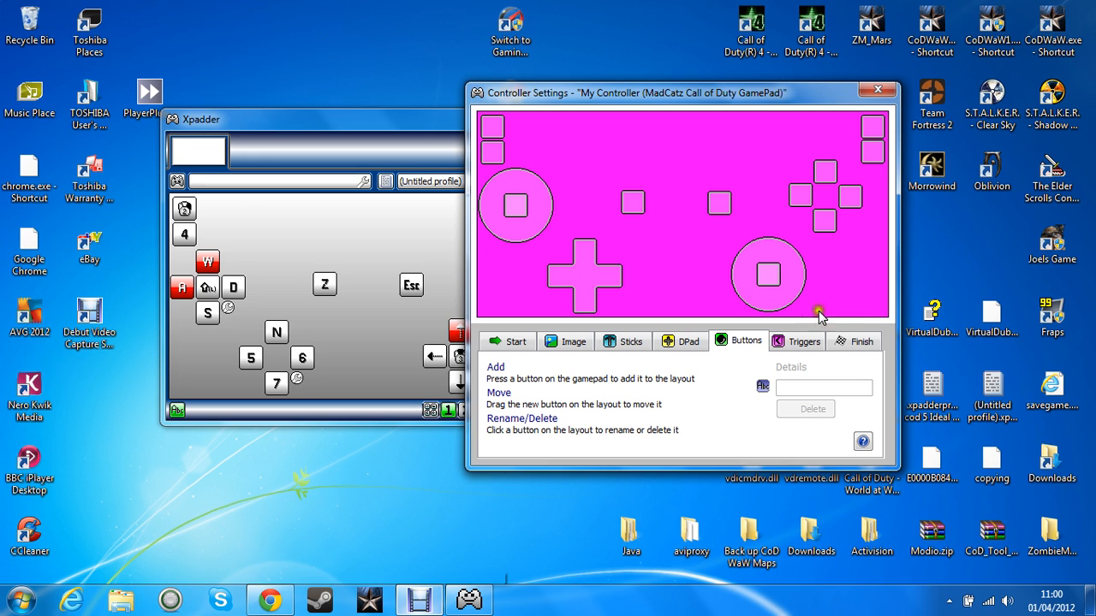
pyautogui.moveTo(786, 250)
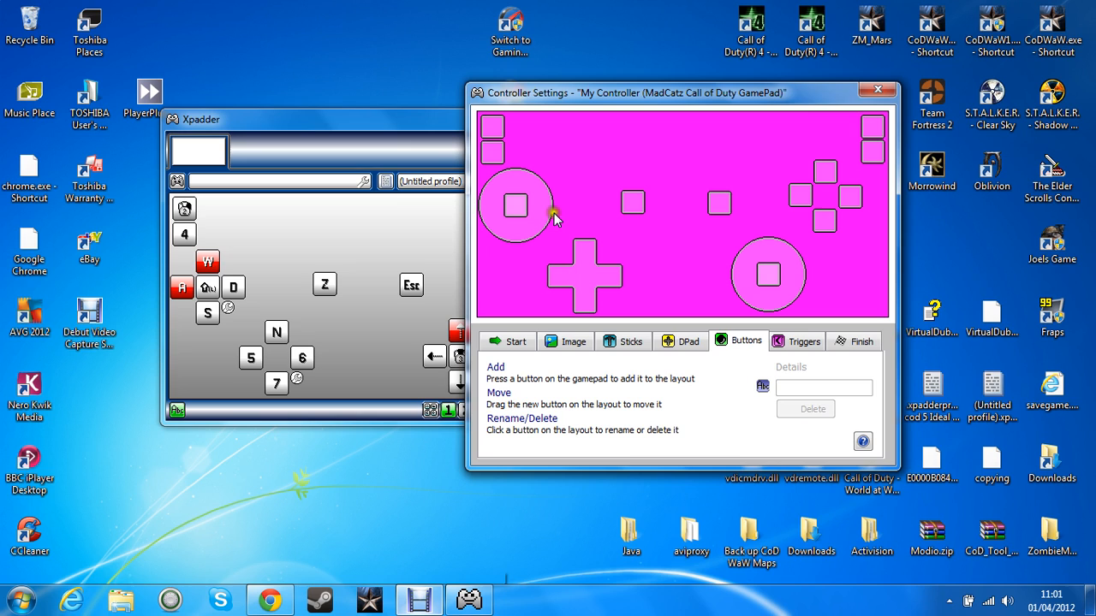
pyautogui.moveTo(825, 179)
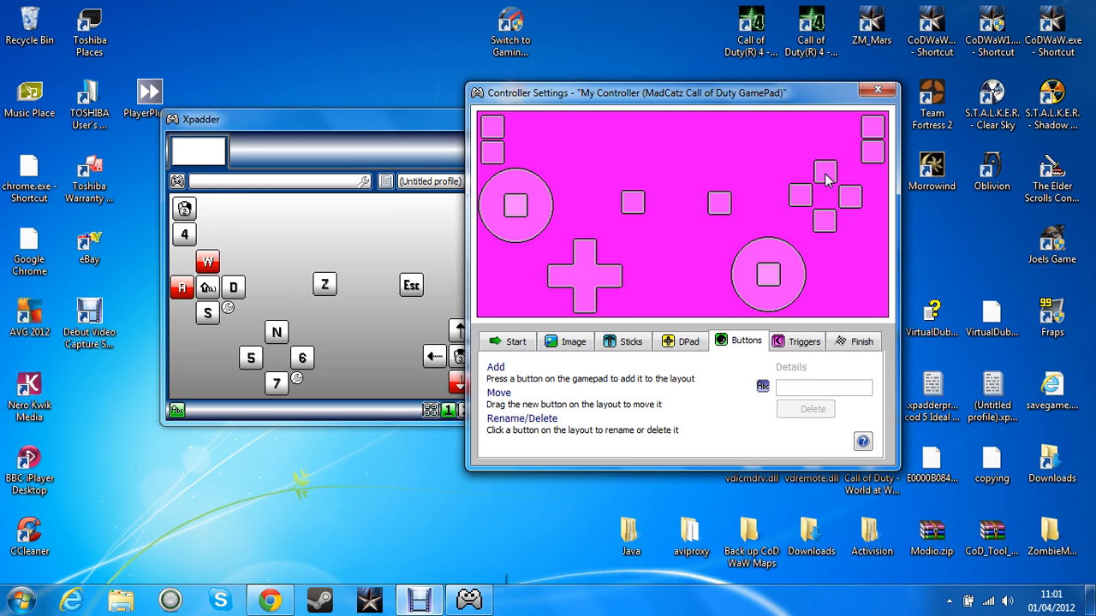
# - Finish the controller layout and close Controller Settings
pyautogui.click(825, 167)
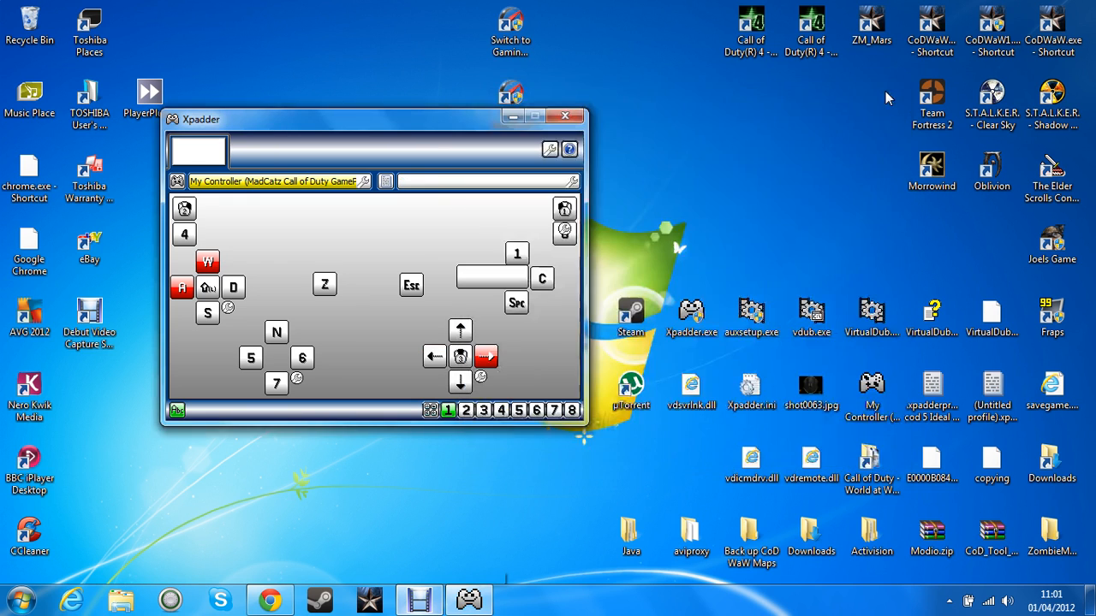
pyautogui.moveTo(505, 229)
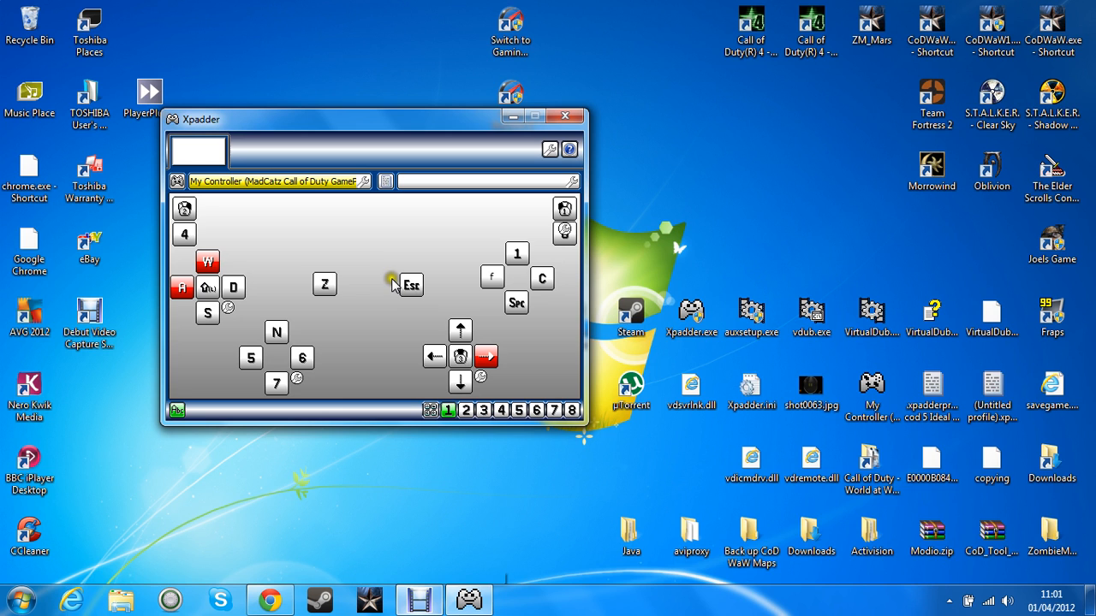
pyautogui.moveTo(415, 294)
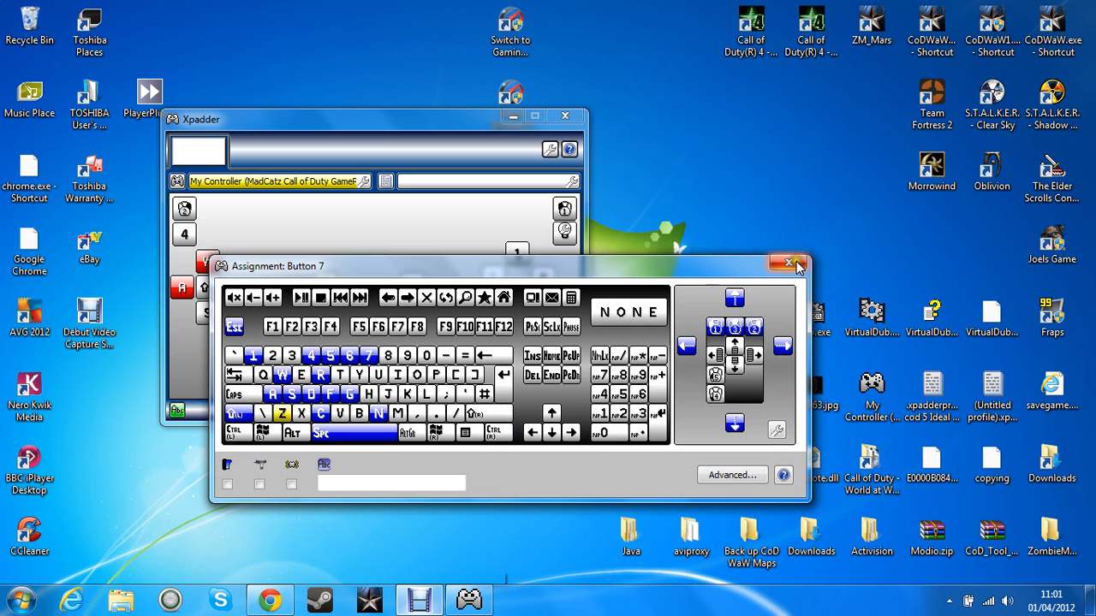
# - Close the Button 7 key assignment, returning to the profile window
pyautogui.click(788, 262)
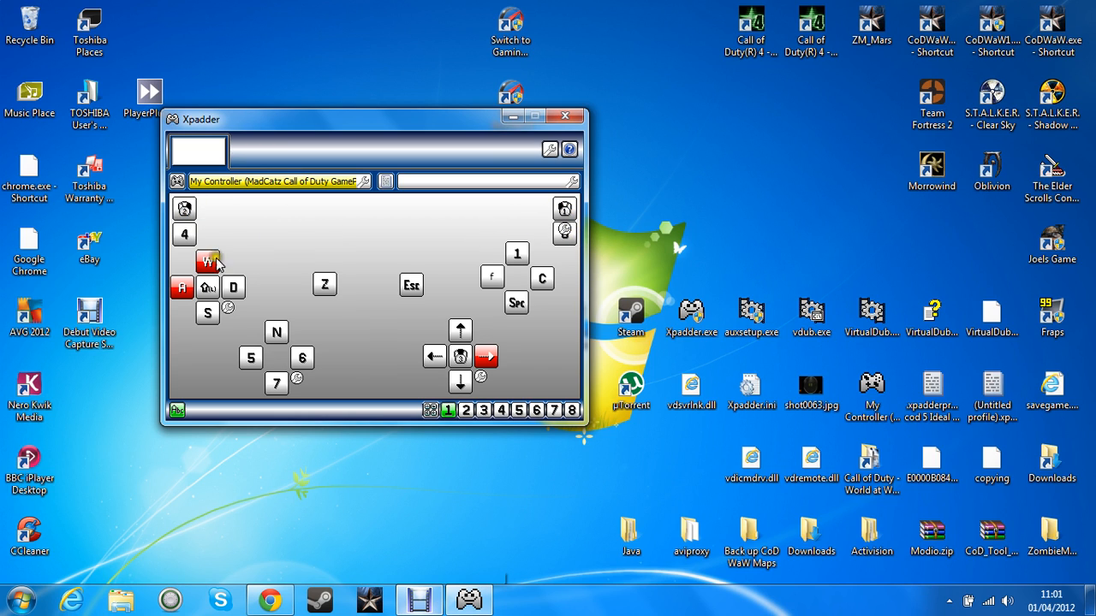
pyautogui.moveTo(184, 240)
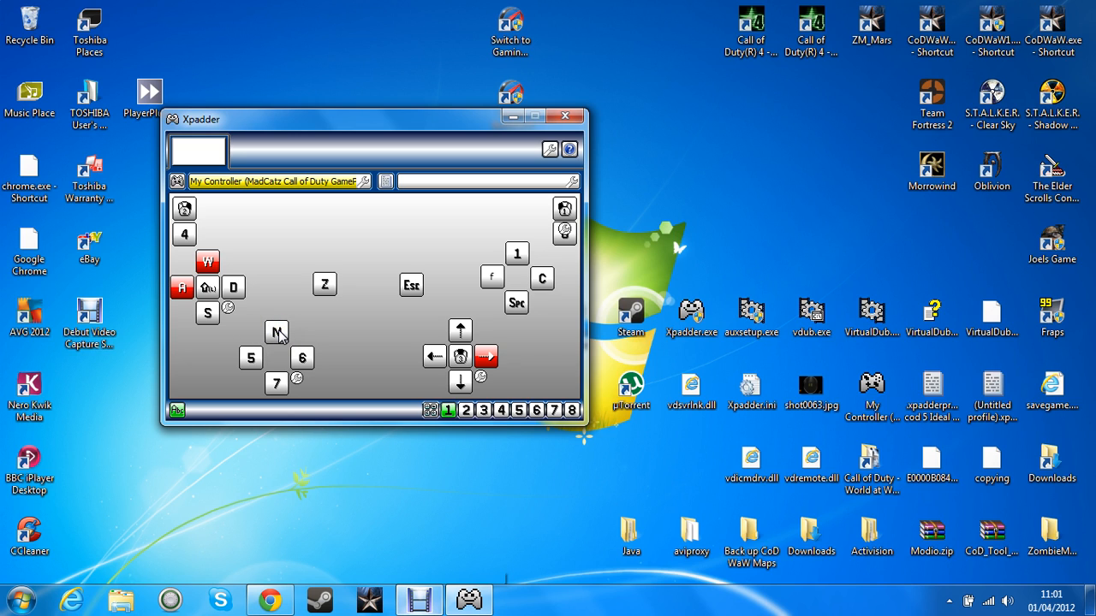
pyautogui.moveTo(298, 346)
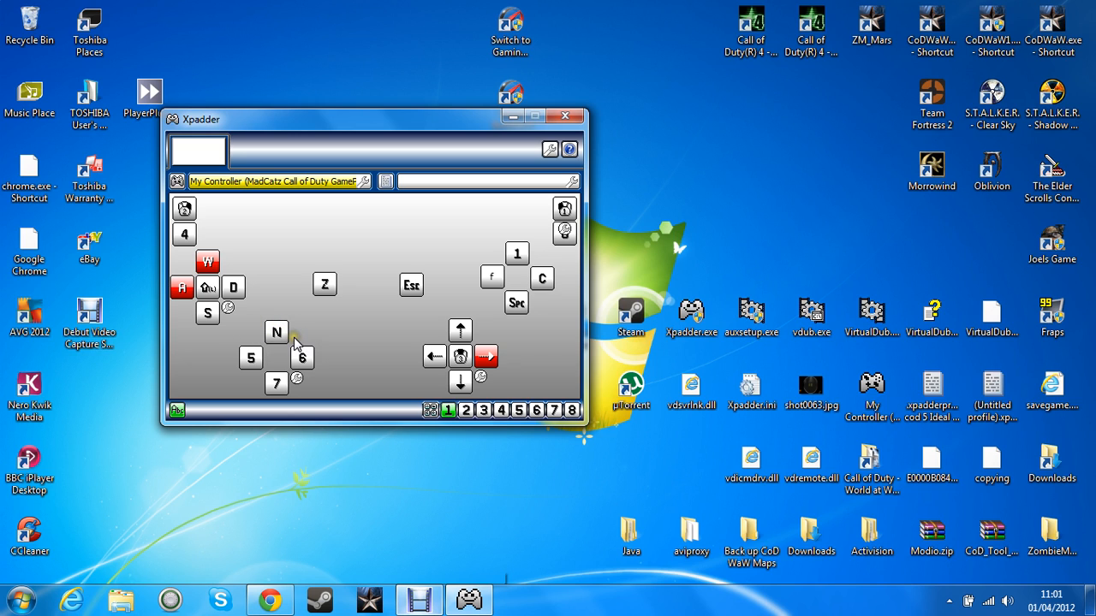
pyautogui.moveTo(363, 359)
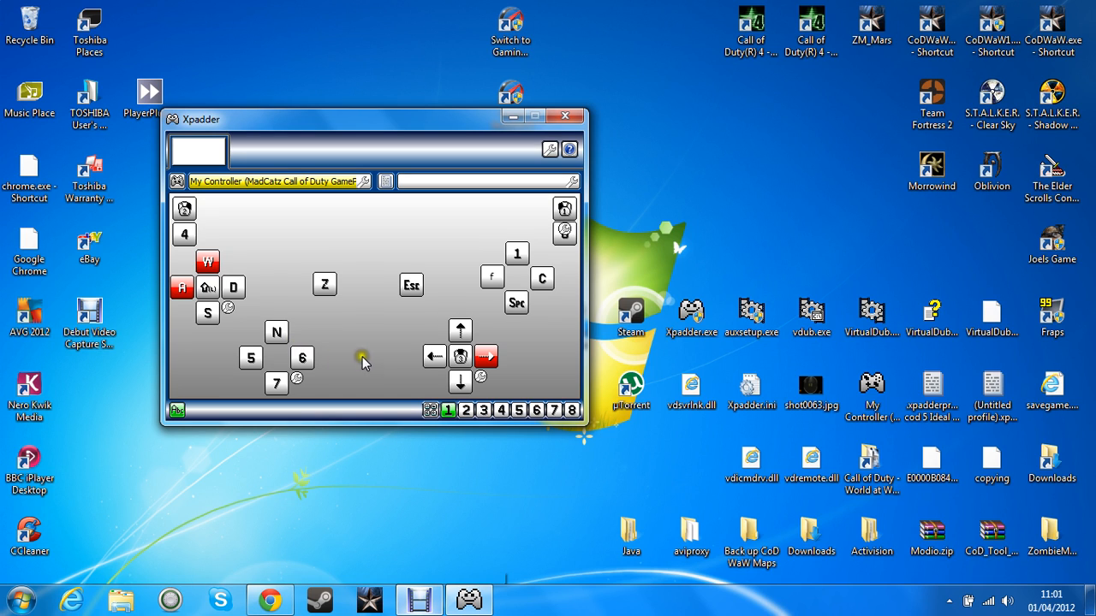
pyautogui.moveTo(381, 373)
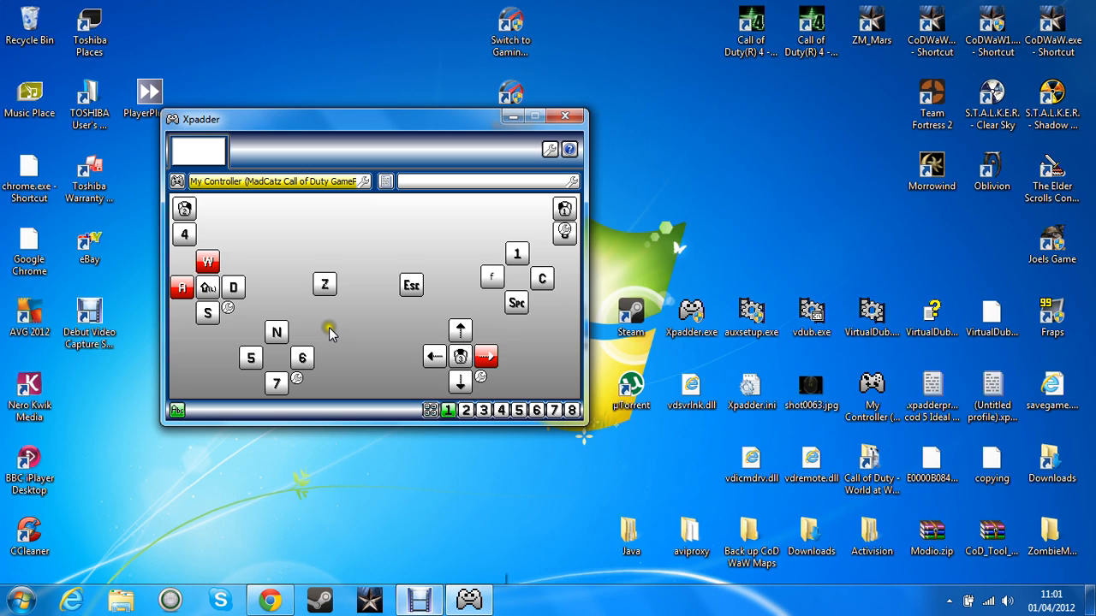
pyautogui.moveTo(342, 373)
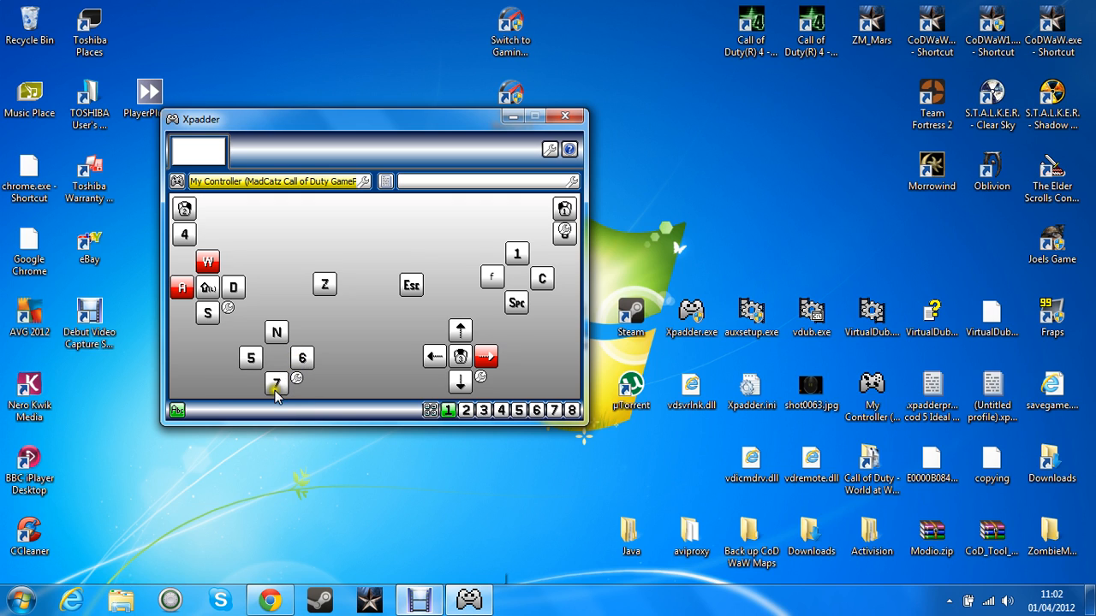
pyautogui.moveTo(309, 373)
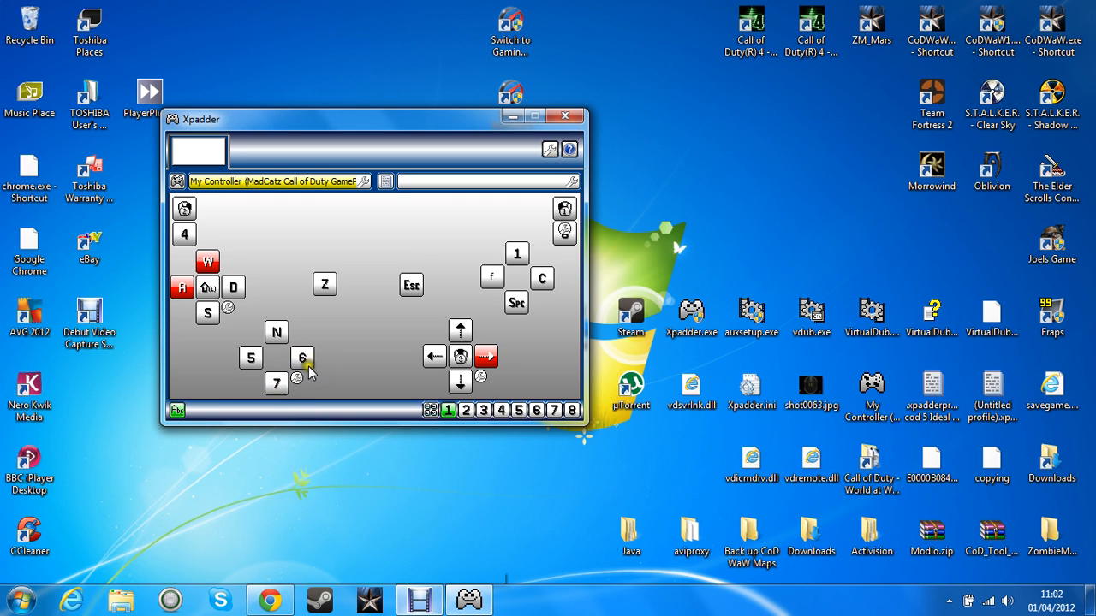
pyautogui.moveTo(647, 157)
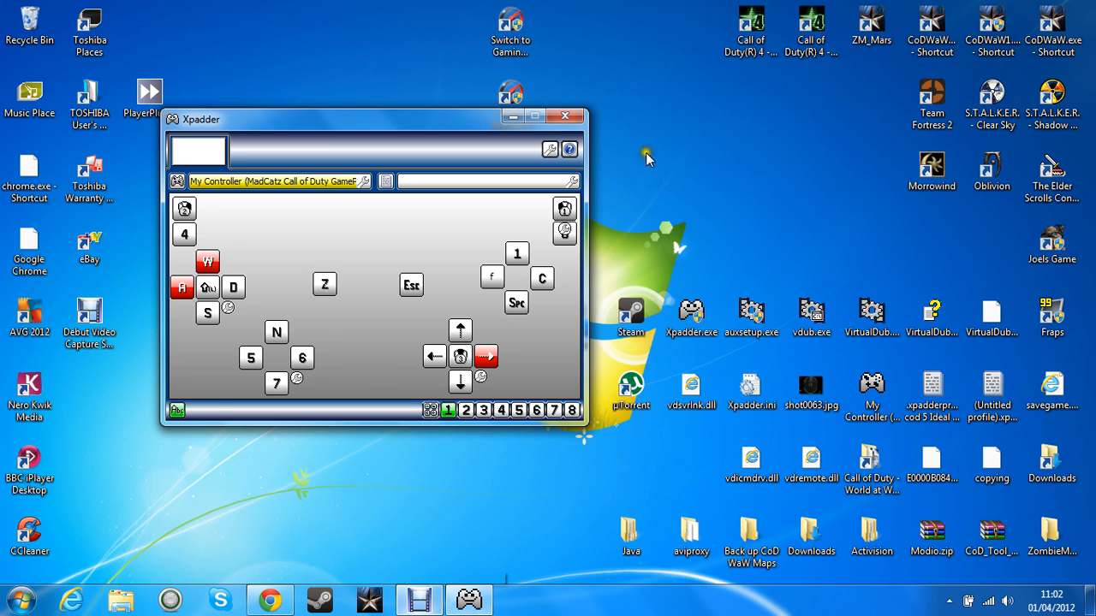
pyautogui.moveTo(573, 274)
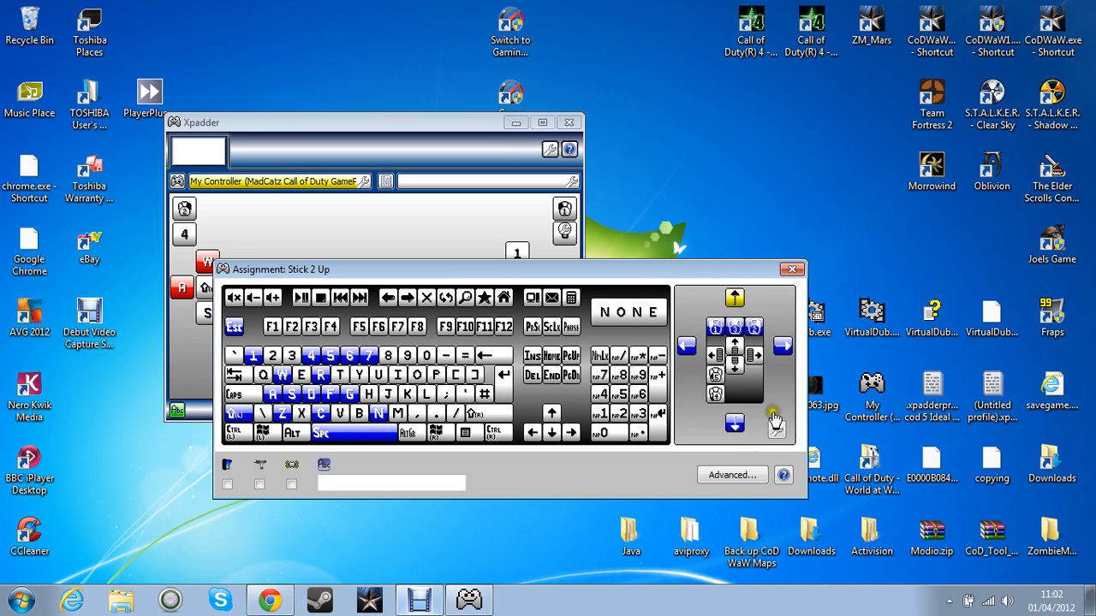
# - Assign Stick 2 Up to mouse-up movement and close its assignment window
pyautogui.click(732, 297)
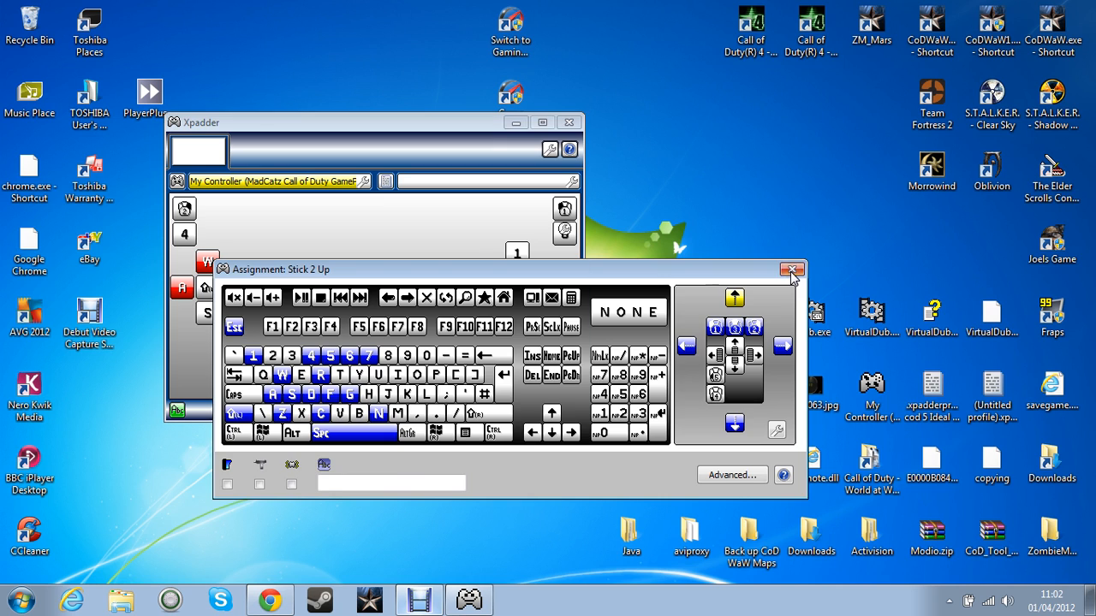
pyautogui.click(791, 268)
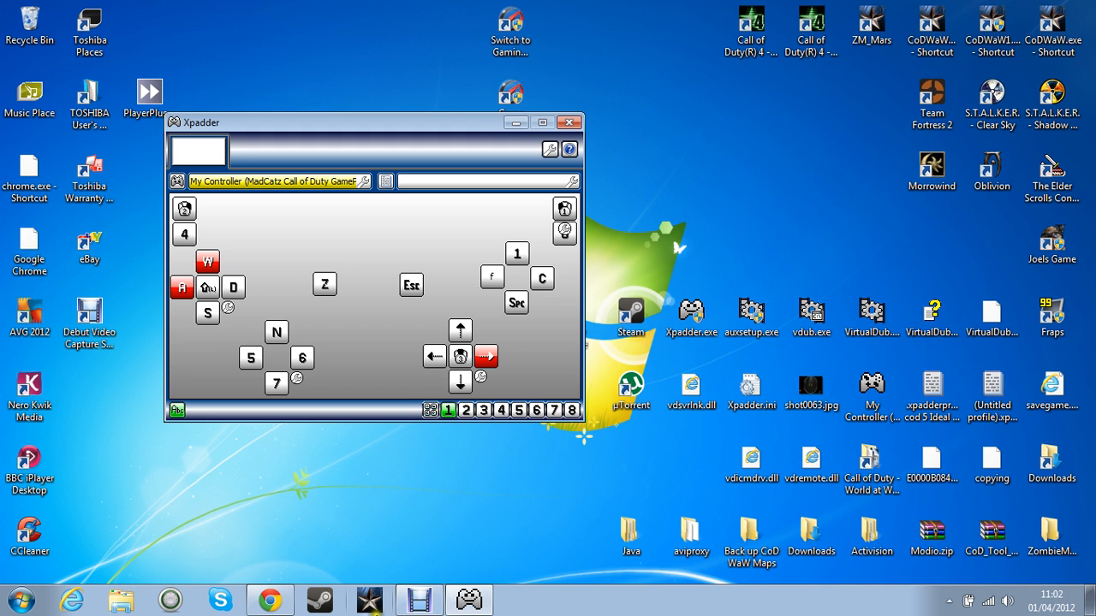
# - Switch to Debut Professional and stop the screen recording
pyautogui.click(418, 599)
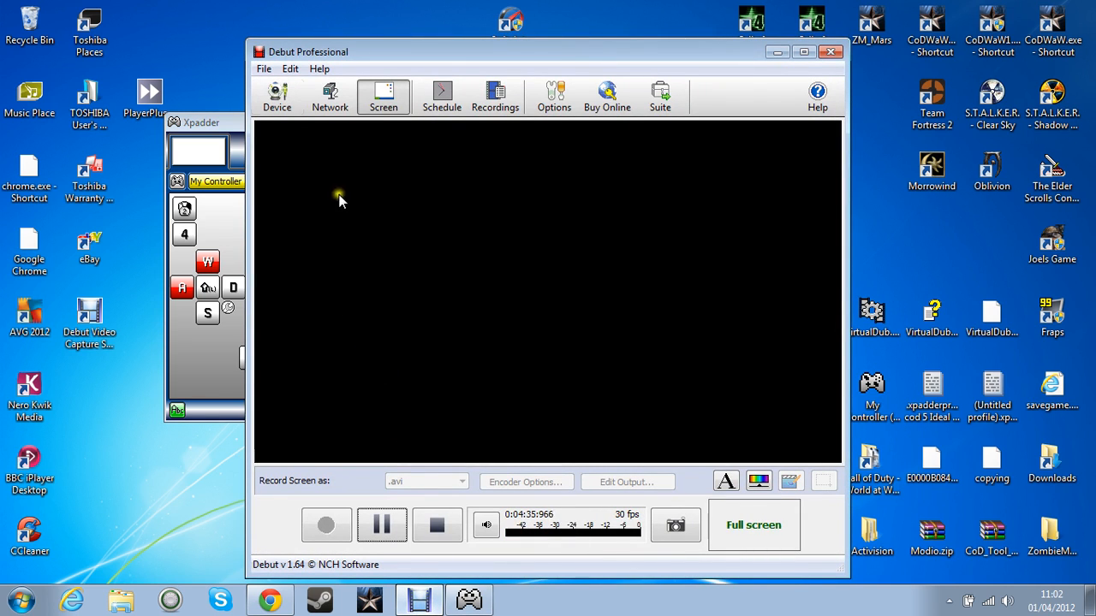
pyautogui.click(436, 524)
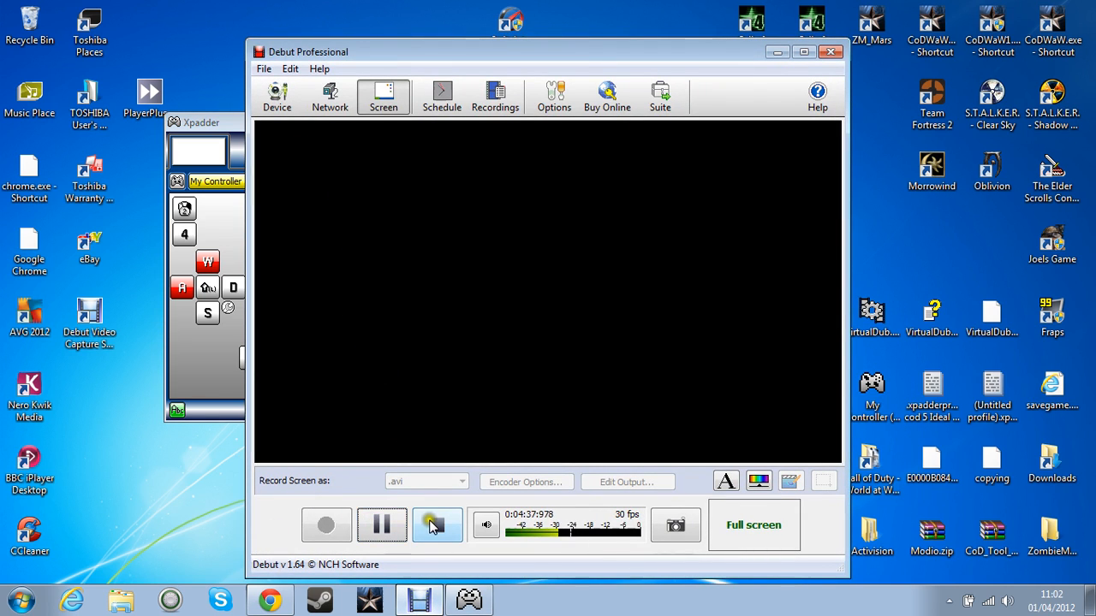